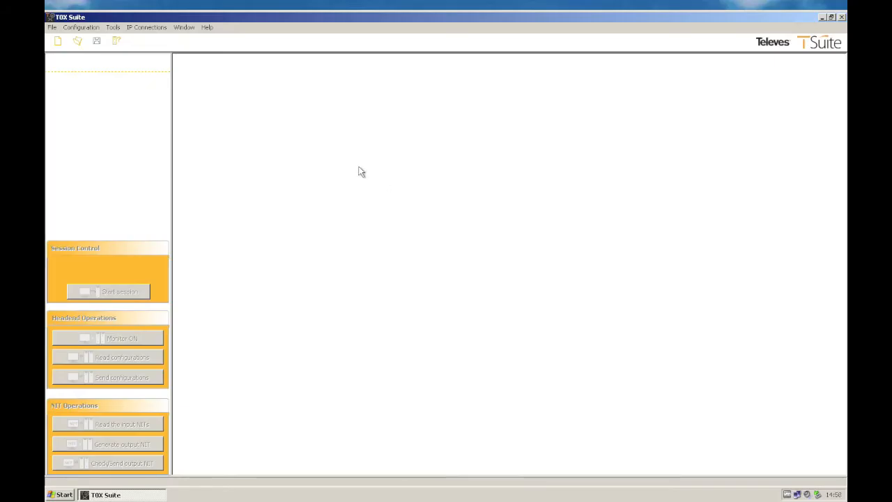
mouse_move(147, 27)
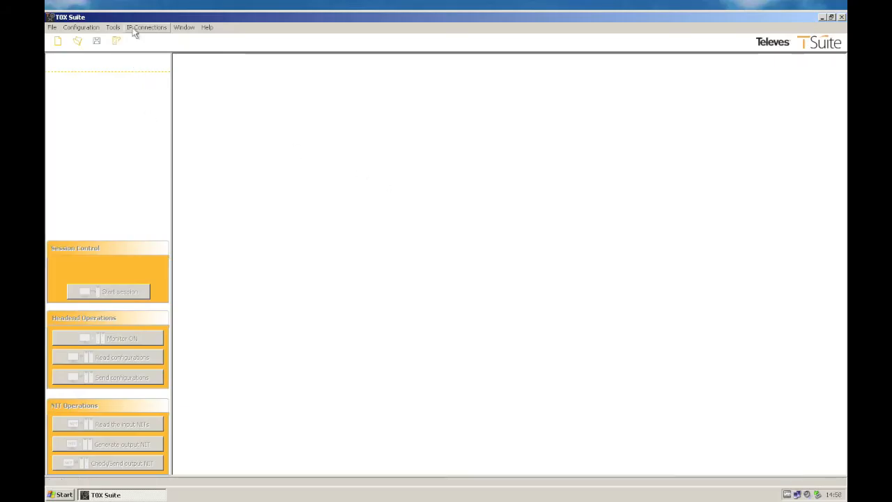
Reach the IP connections management window from the IP Connections menu.
left_click(147, 28)
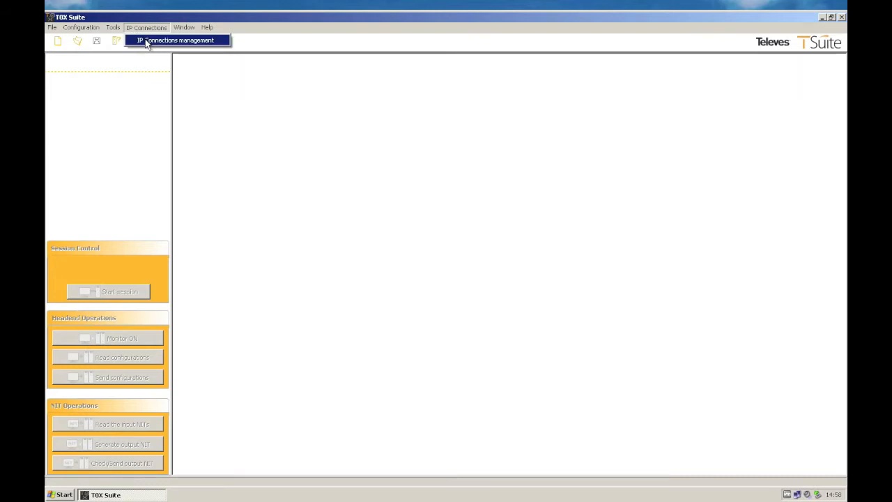
left_click(103, 368)
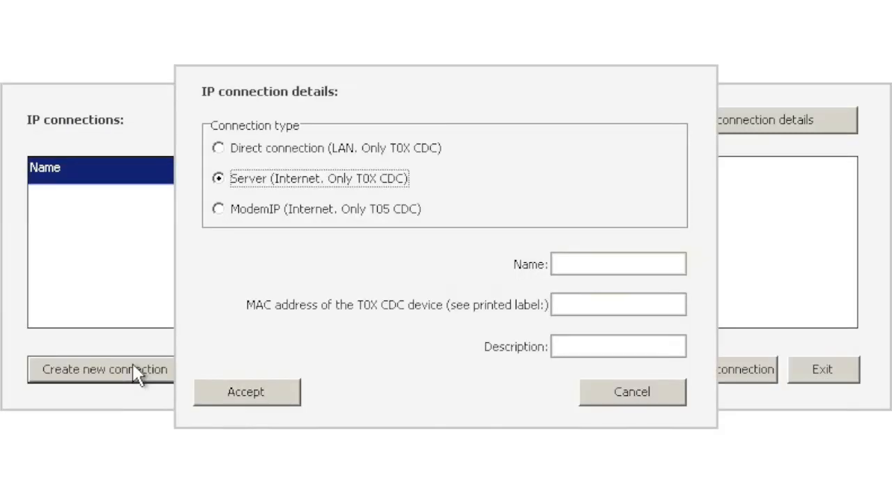
mouse_move(395, 263)
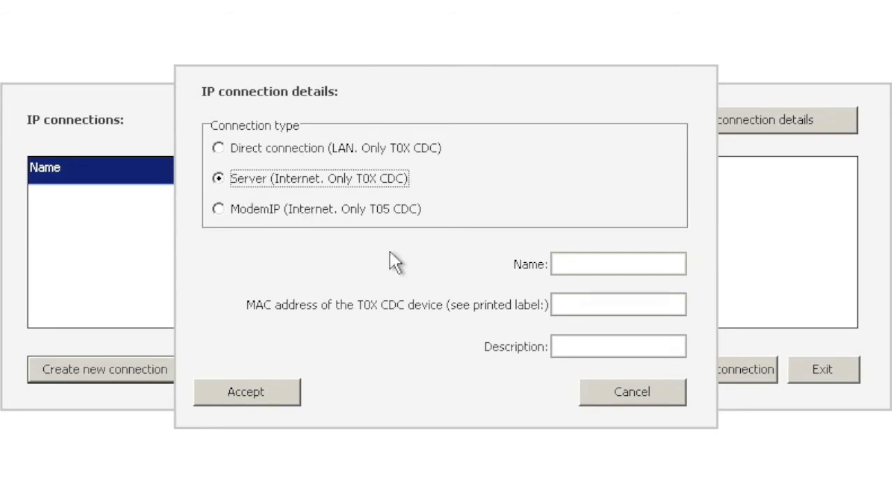
Save a Server connection named 'My T.0x' with MAC 00:0e:7c:… and a 'Serial number or…' description.
left_click(617, 263)
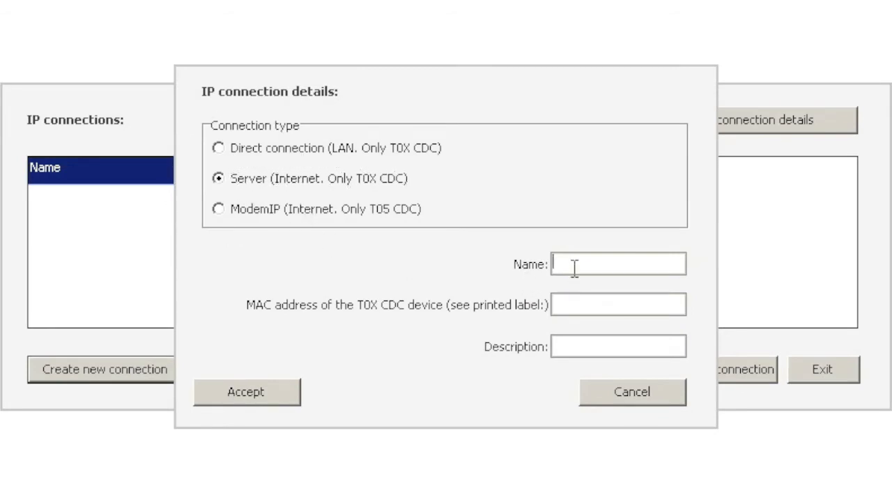
type("My T.")
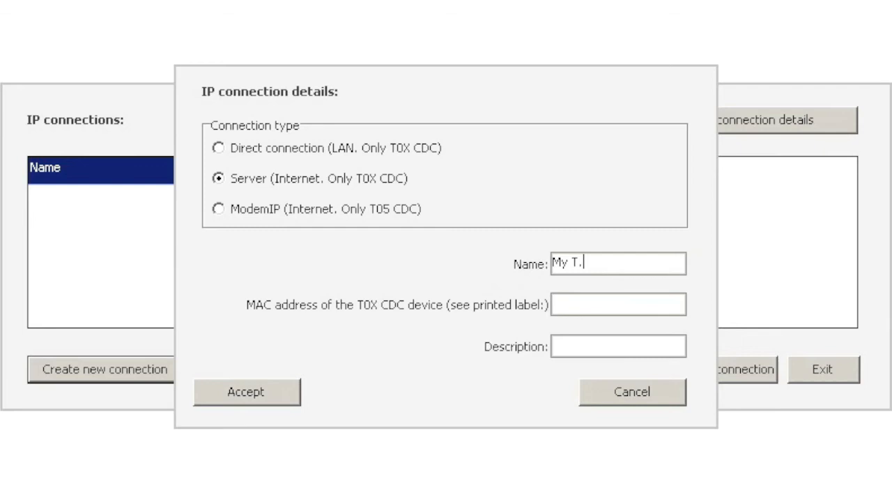
type("0x")
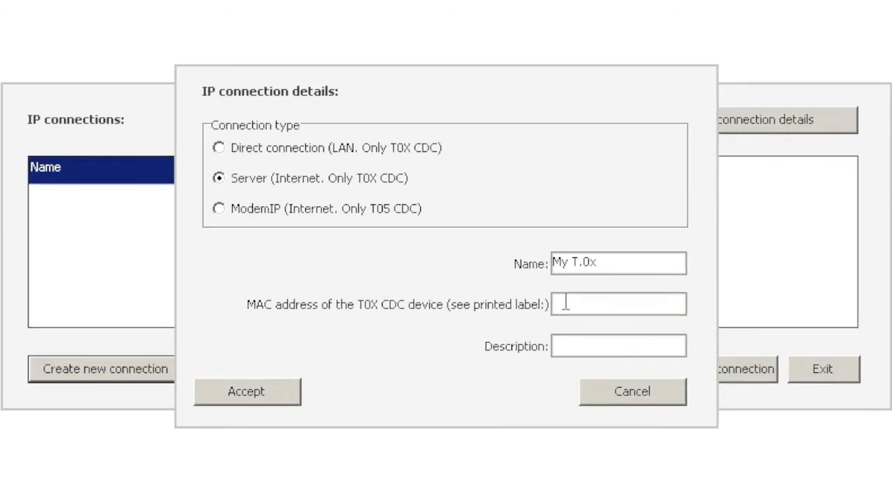
type("0")
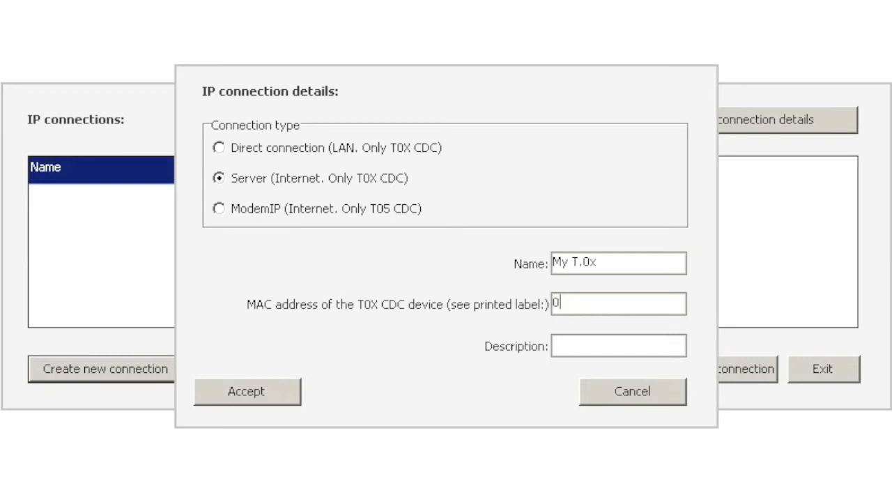
type("0:0e:")
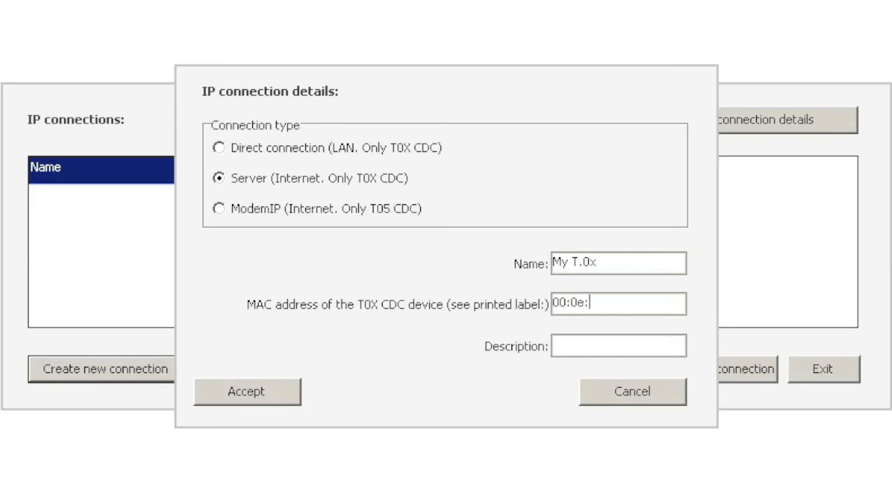
type("7c:")
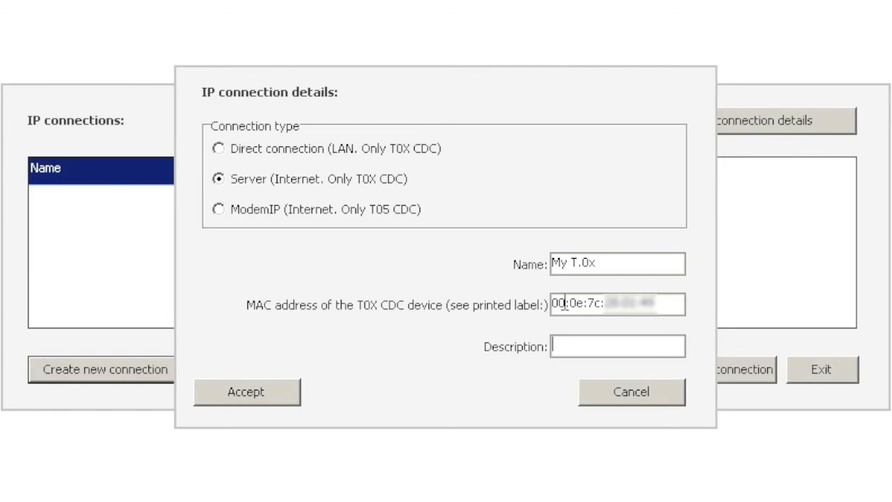
type("Serial n")
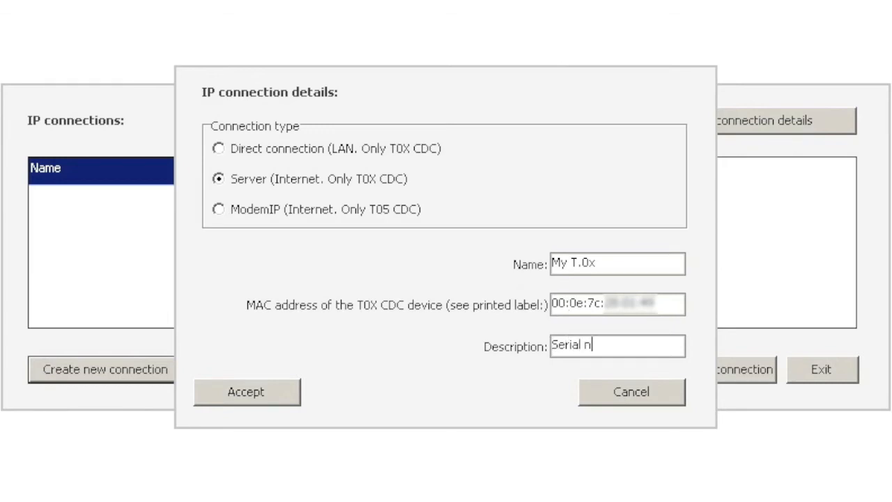
type("umber or")
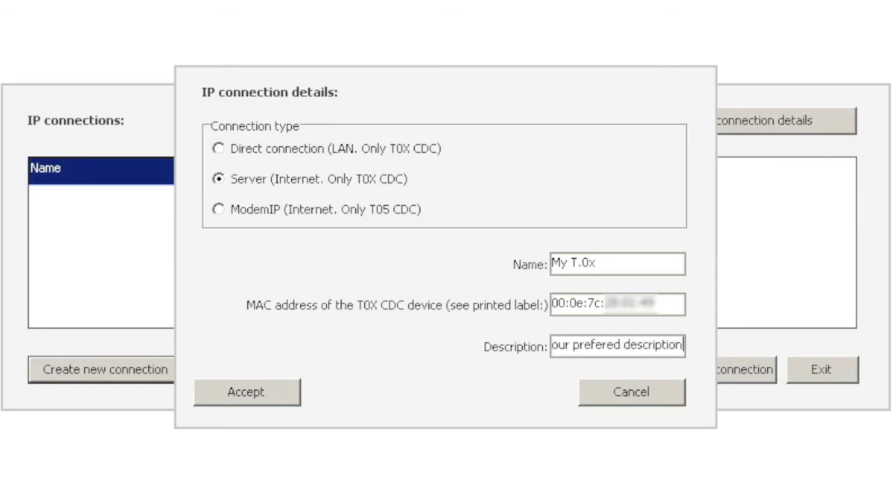
left_click(245, 390)
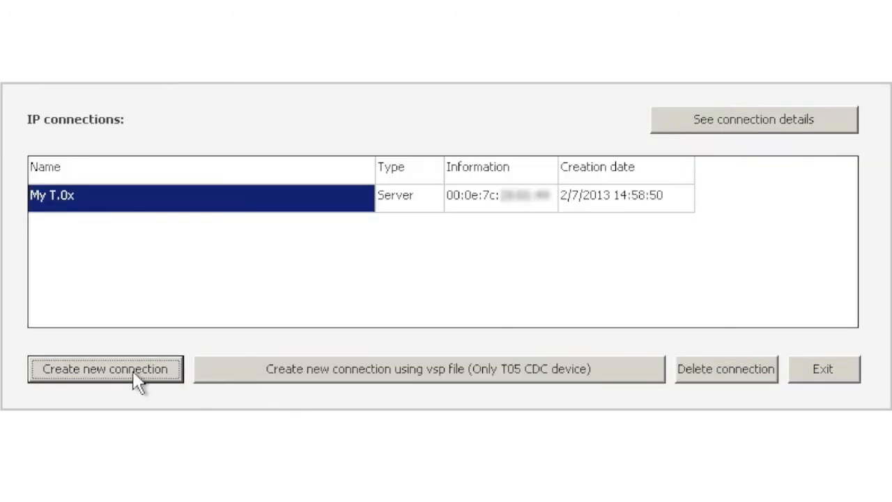
mouse_move(543, 180)
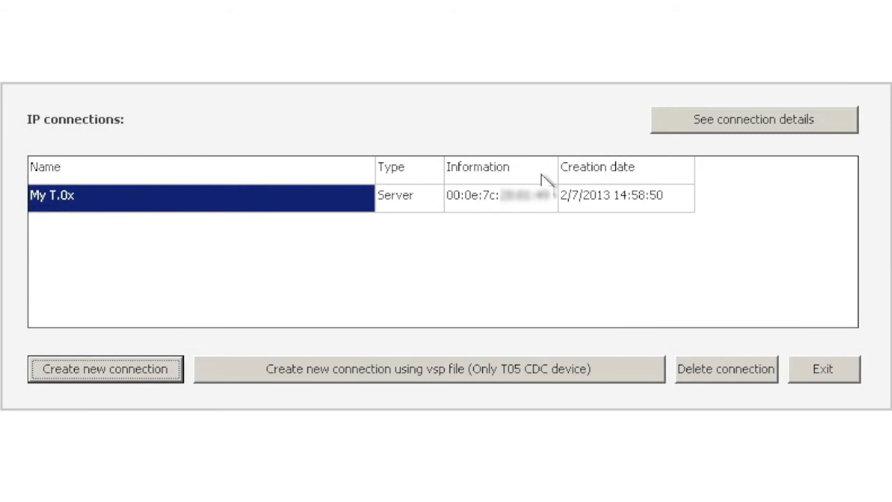
left_click(753, 120)
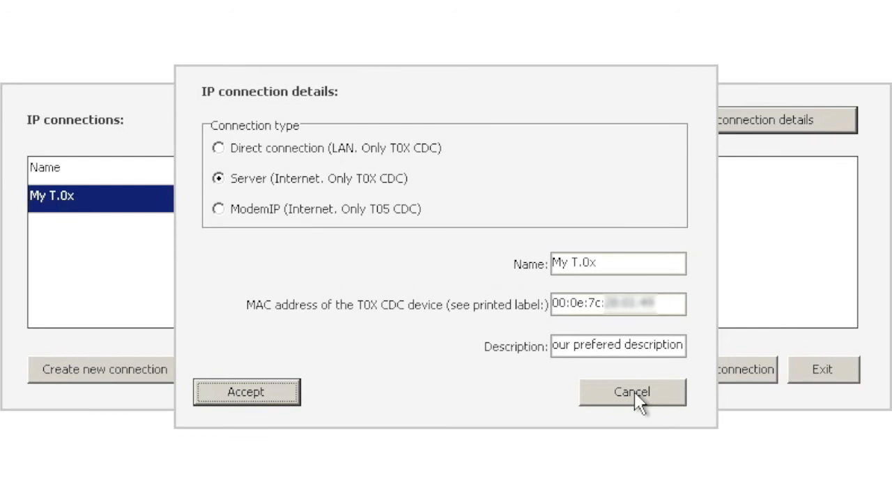
left_click(631, 390)
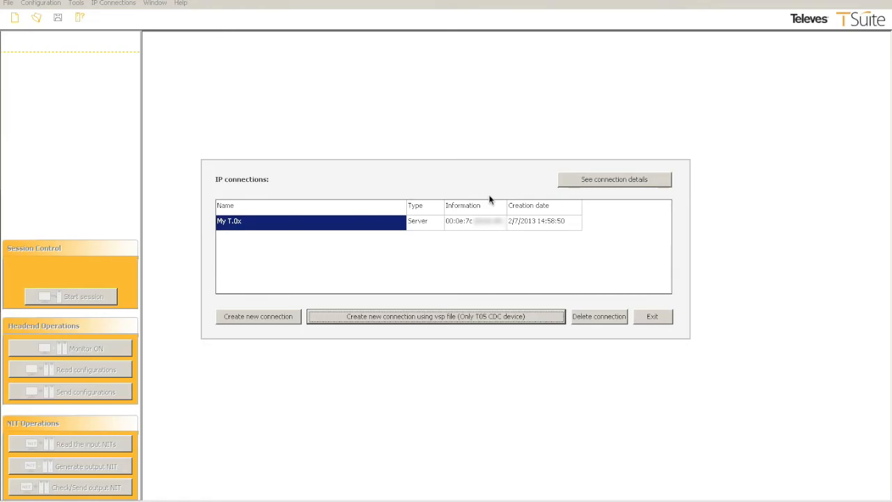
mouse_move(423, 317)
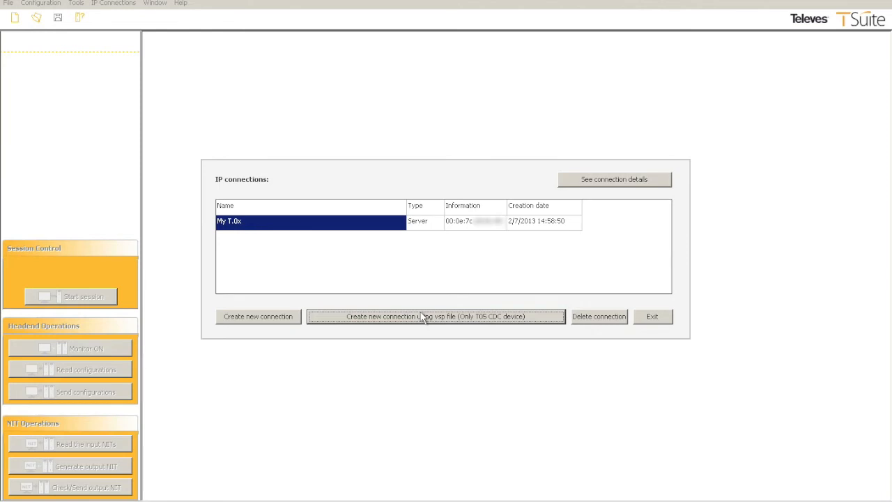
left_click(435, 316)
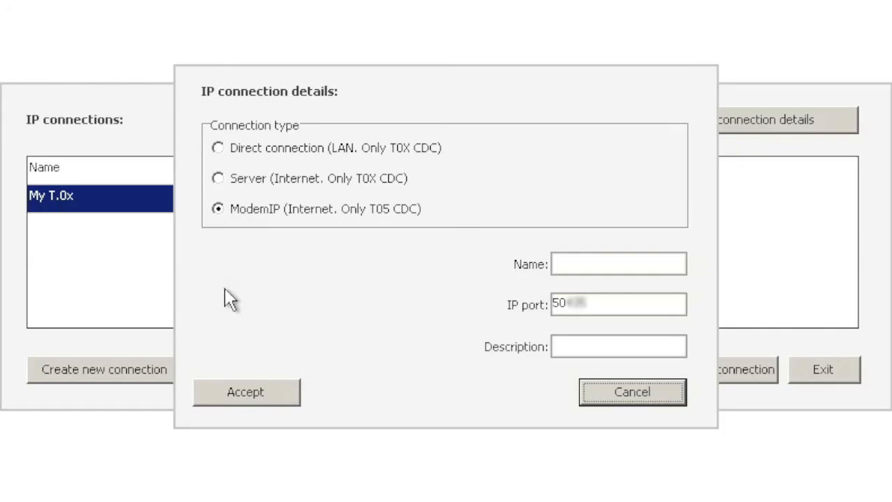
mouse_move(611, 389)
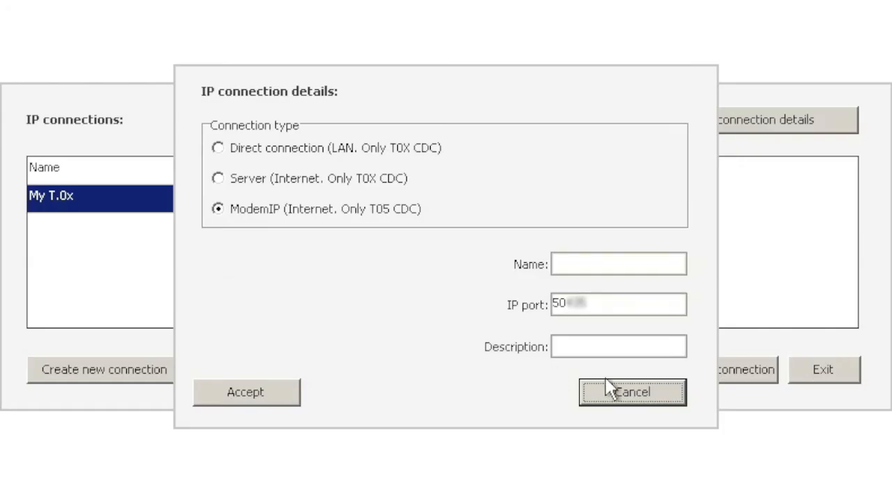
Name the ModemIP connection 'My T.05' and enter a 'Serial number o…' description.
left_click(619, 262)
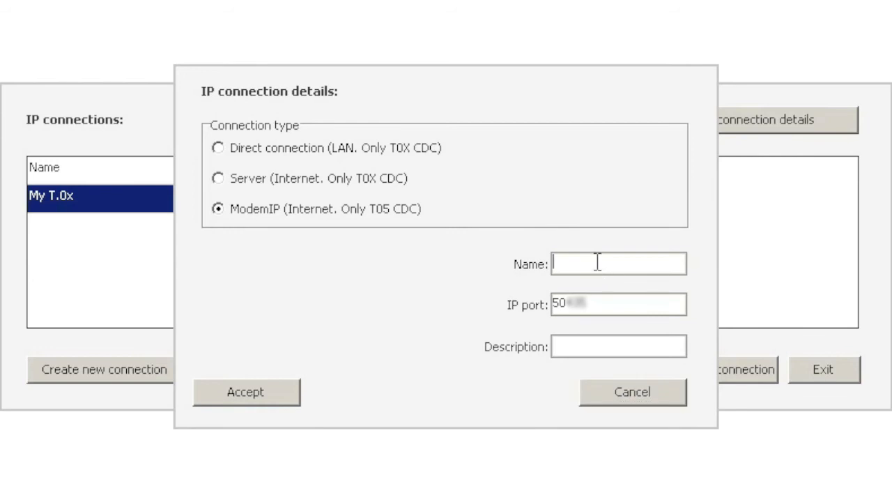
type("My")
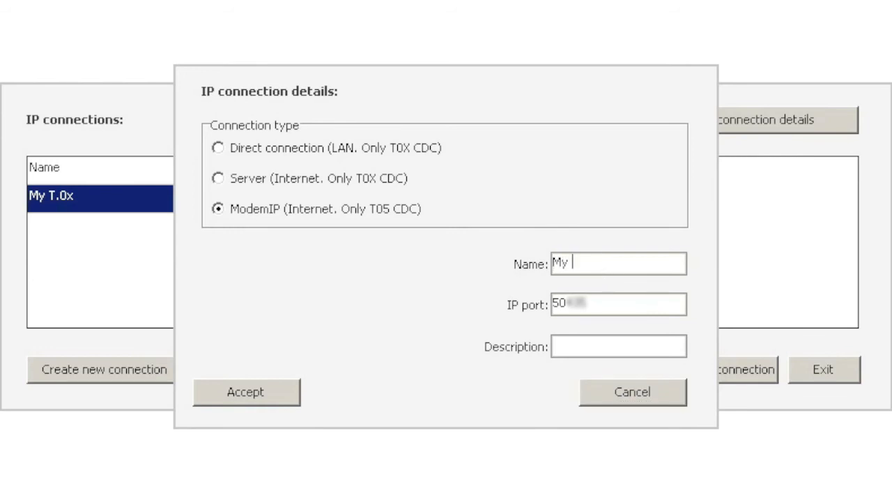
type("T.05")
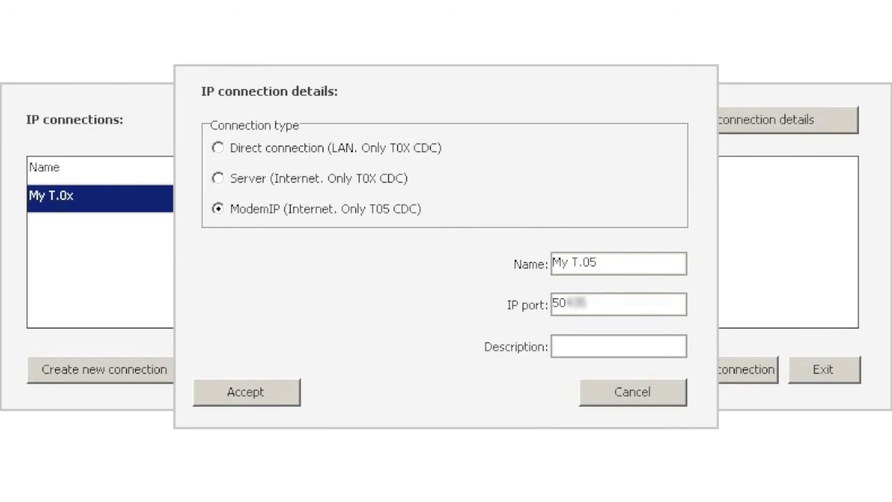
type("S")
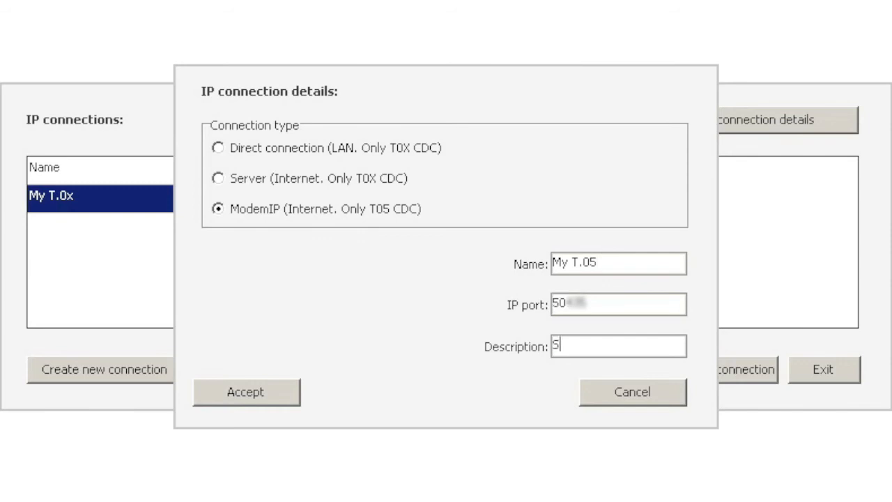
type("Serial number o")
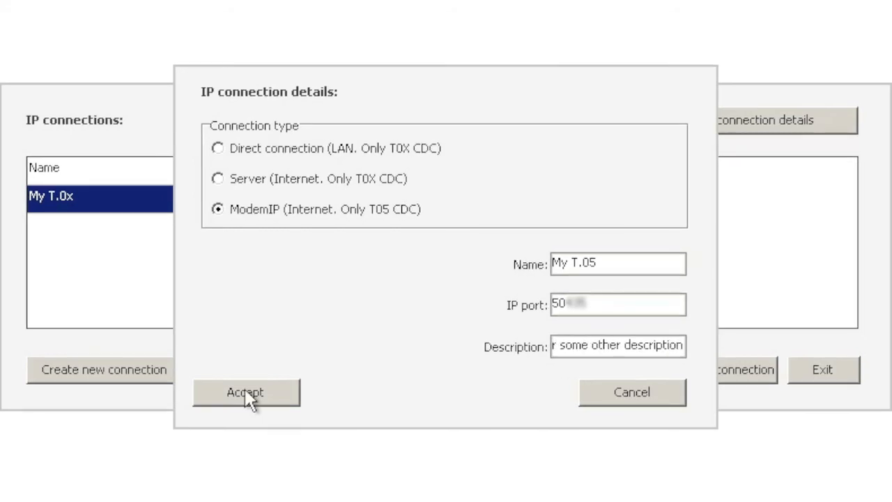
Accept the My T.05 connection, then delete it from the IP connections list.
left_click(245, 391)
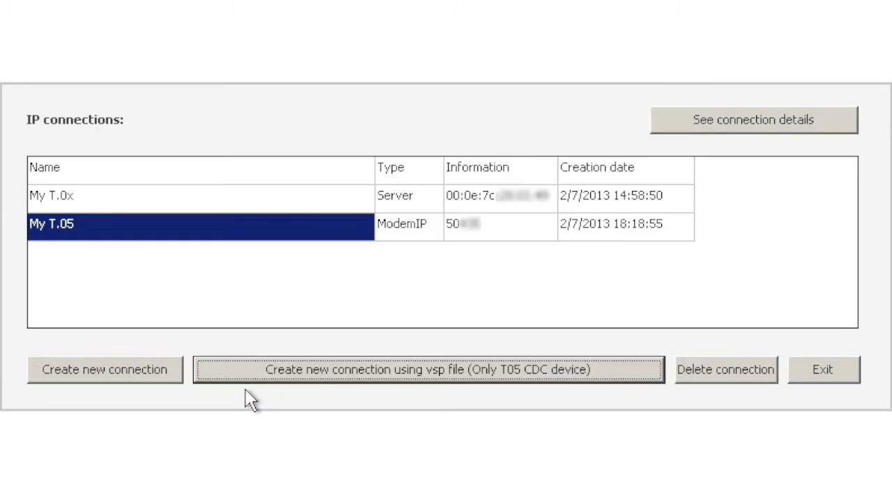
left_click(725, 370)
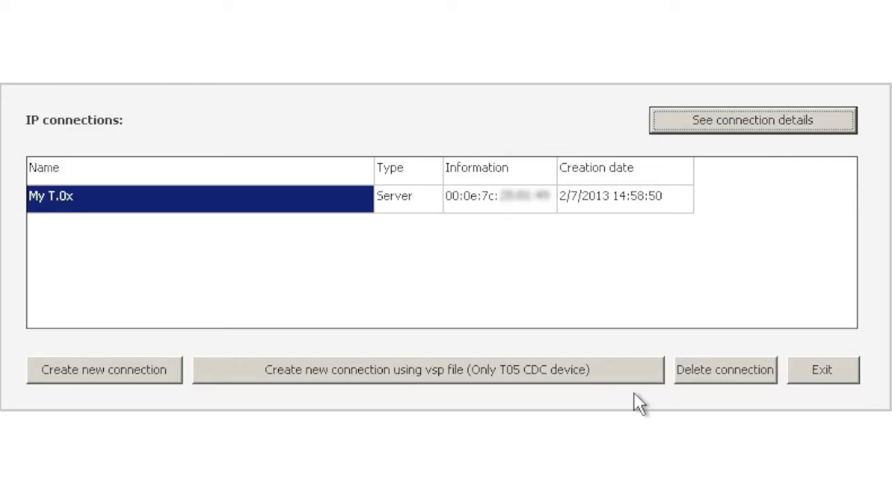
mouse_move(162, 390)
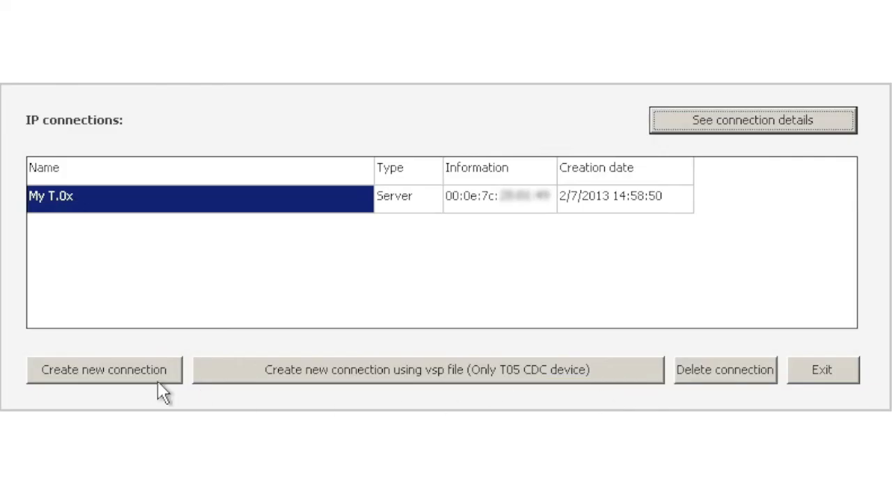
Start a new ModemIP connection named 'My T.05' with port 50.
left_click(103, 369)
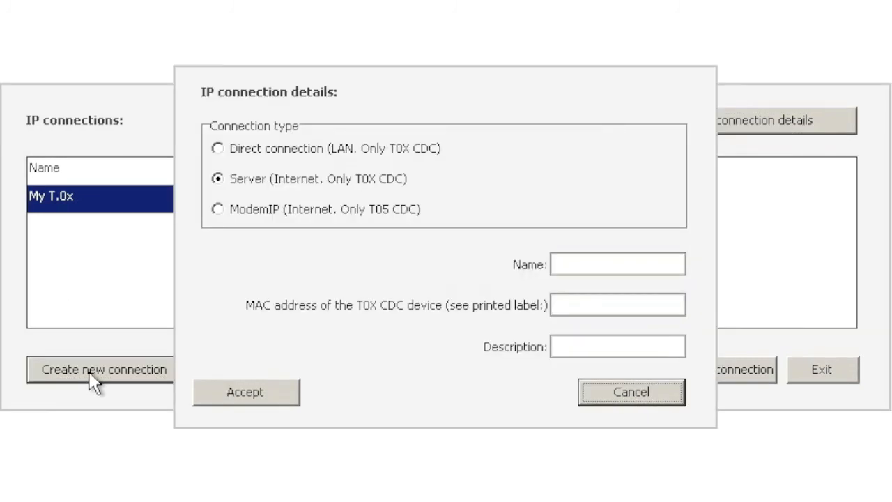
mouse_move(368, 204)
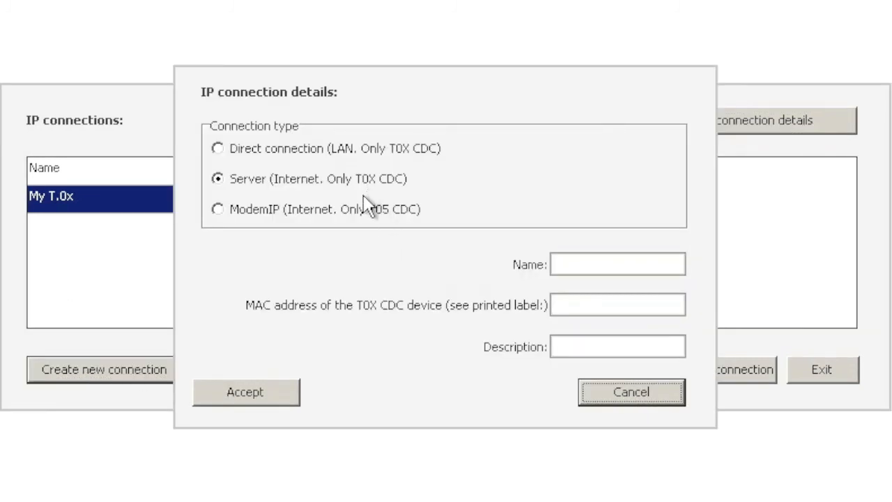
left_click(217, 209)
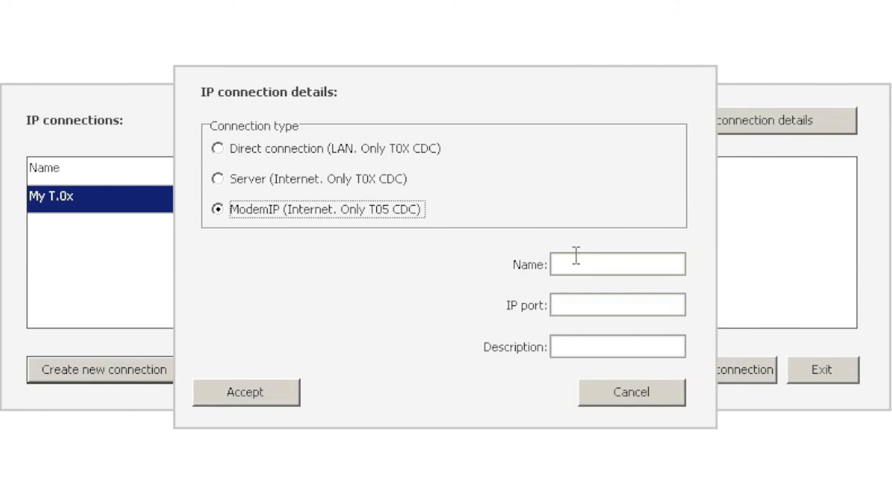
type("My T.")
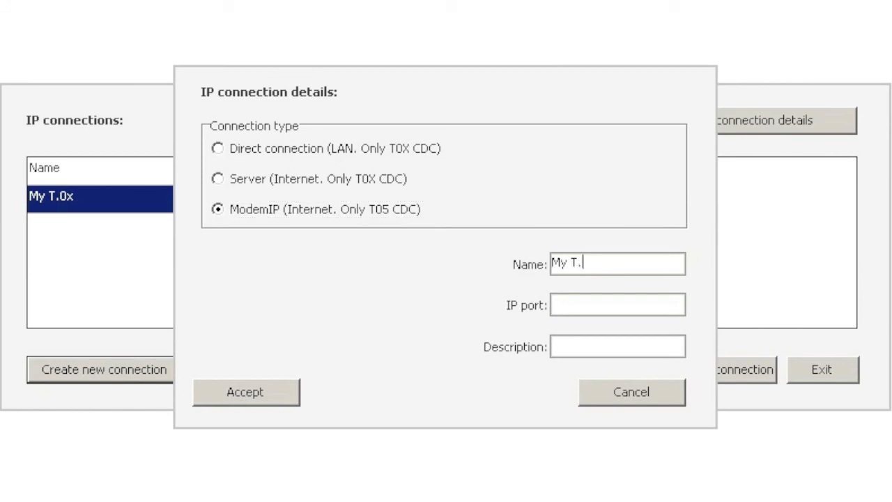
type("05")
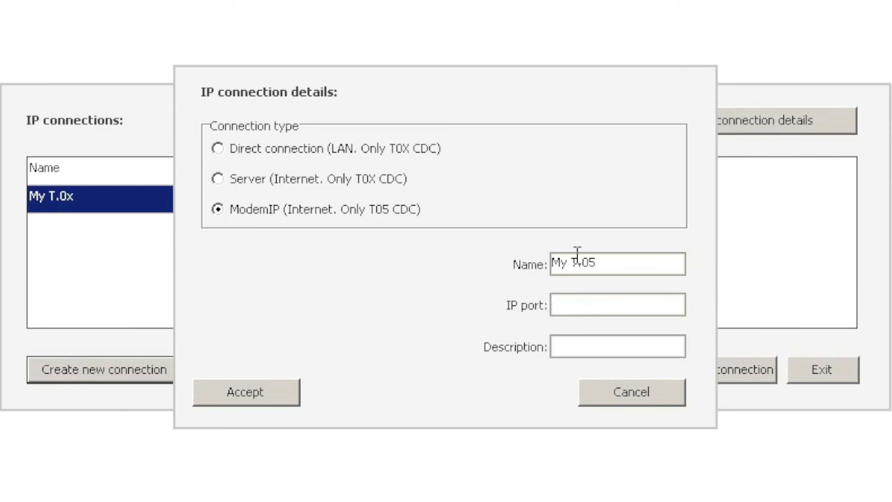
type("50")
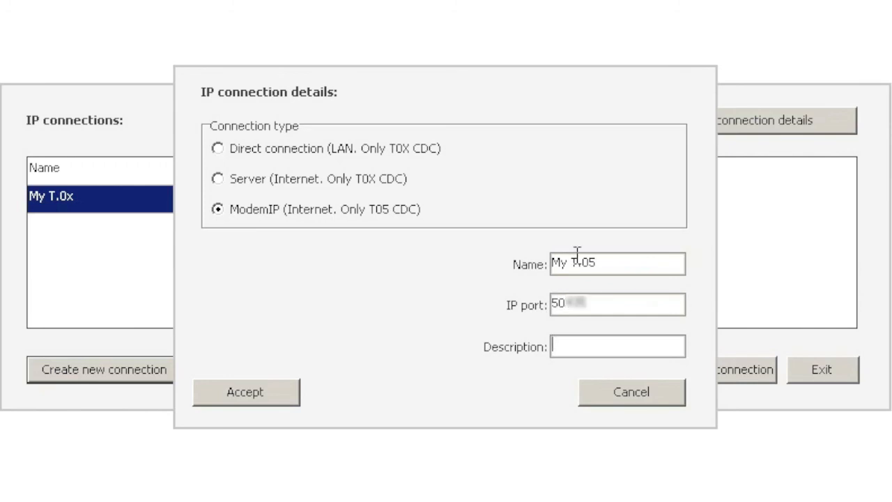
Add the 'Serial number or…' description and accept the My T.05 connection.
type("Serial nu")
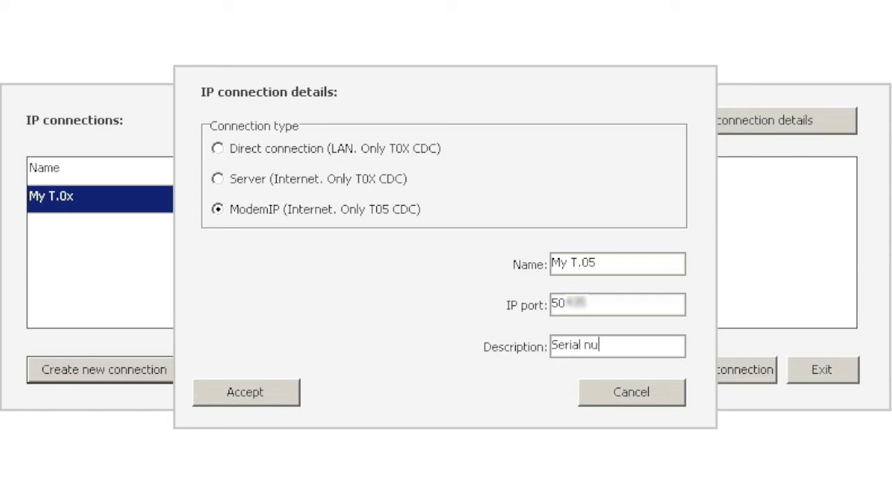
type("mber or your description")
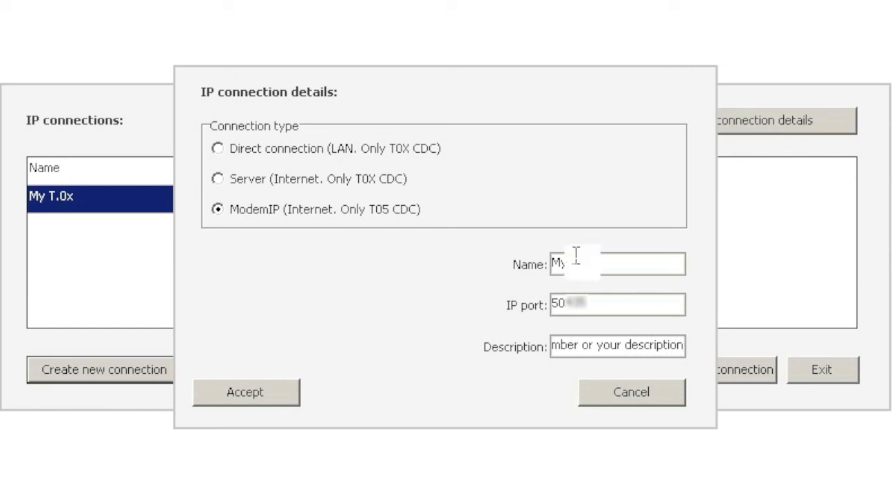
left_click(246, 391)
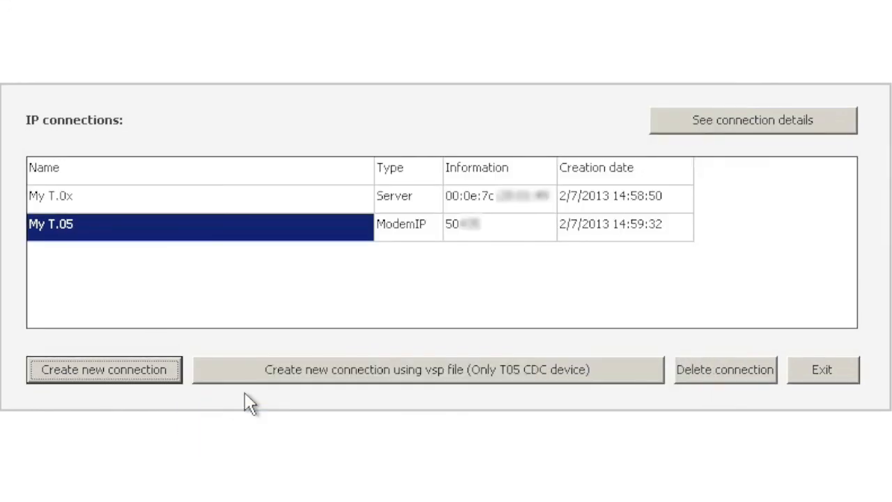